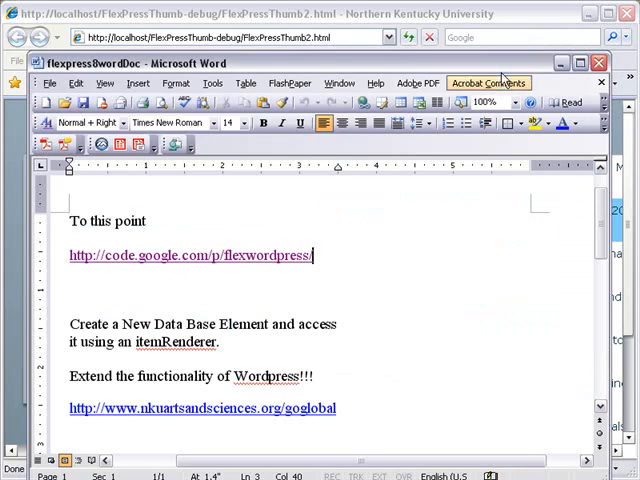
mouse_move(516, 180)
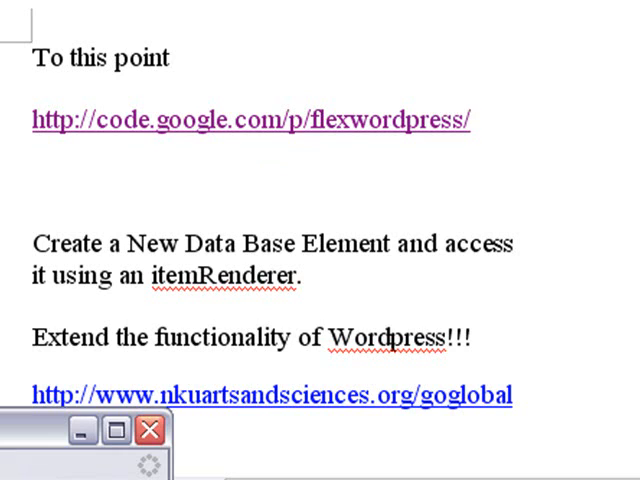
Follow the code.google.com/p/flexwordpress link to the project home page.
click(252, 120)
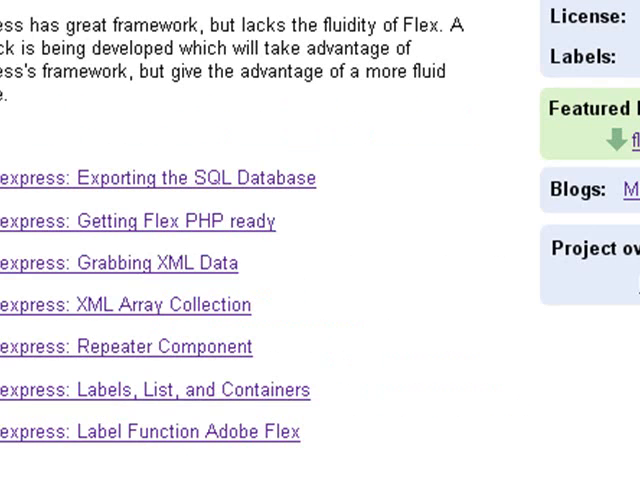
scroll(up, 3)
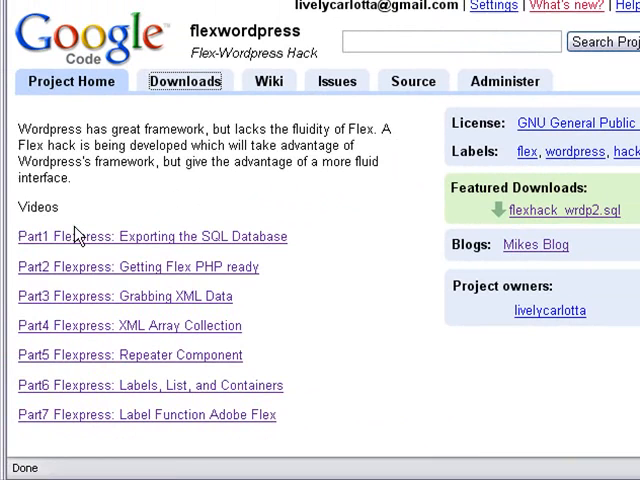
mouse_move(170, 110)
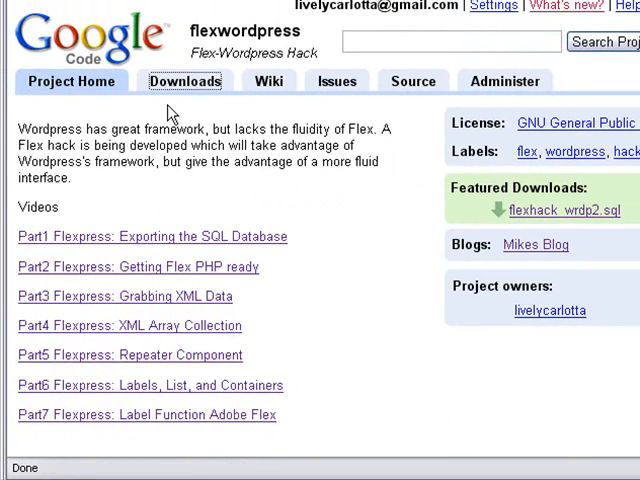
mouse_move(184, 84)
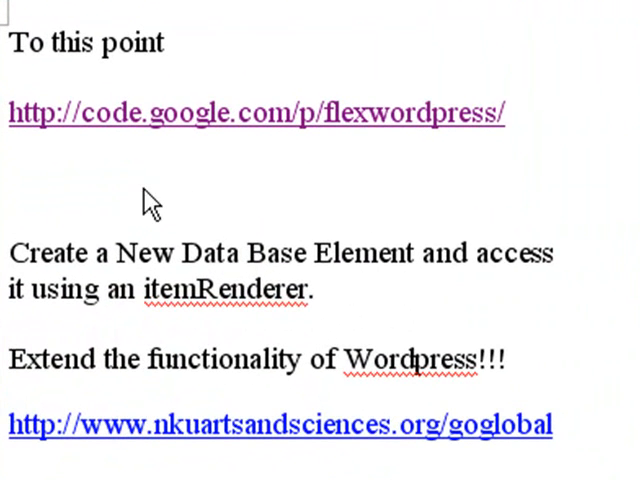
mouse_move(484, 290)
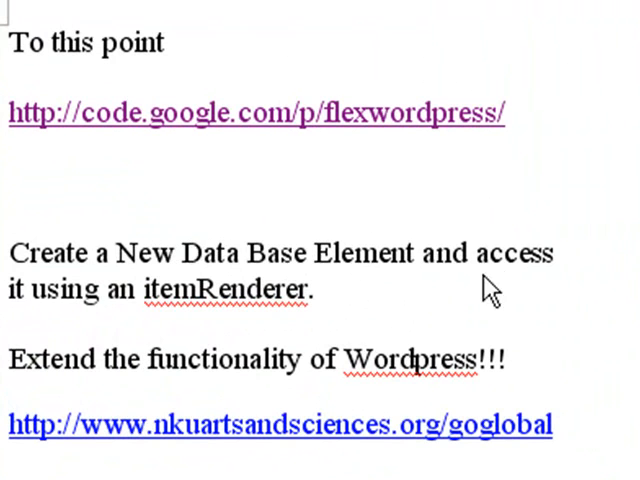
mouse_move(210, 324)
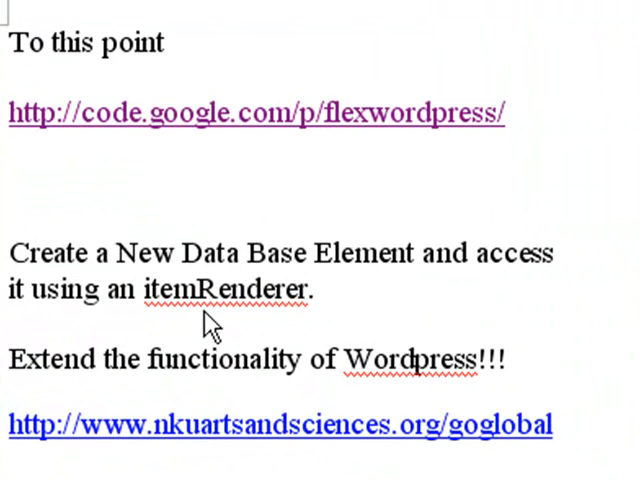
mouse_move(392, 316)
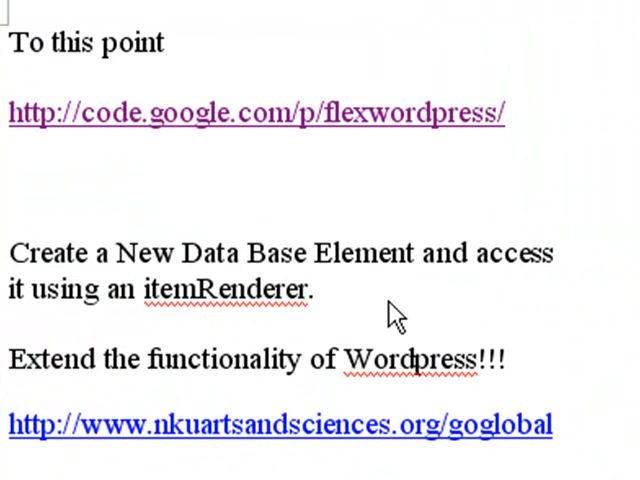
mouse_move(444, 316)
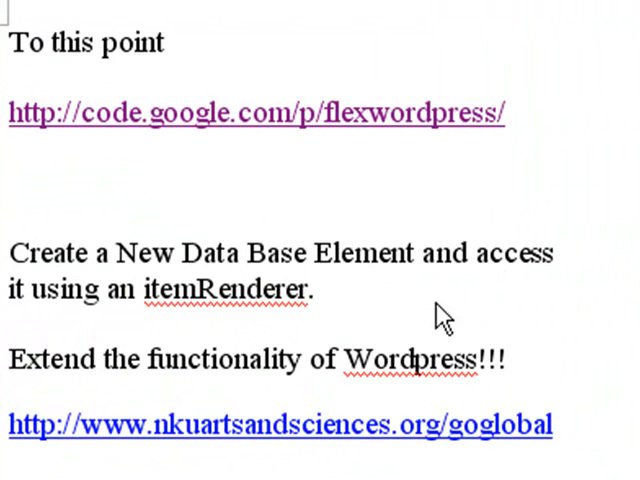
mouse_move(572, 336)
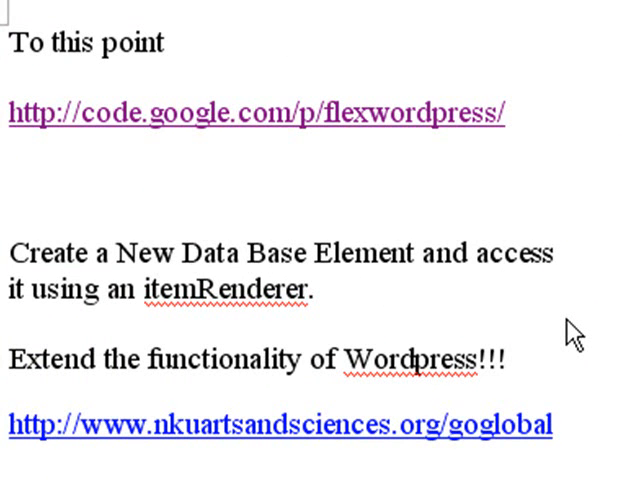
mouse_move(204, 468)
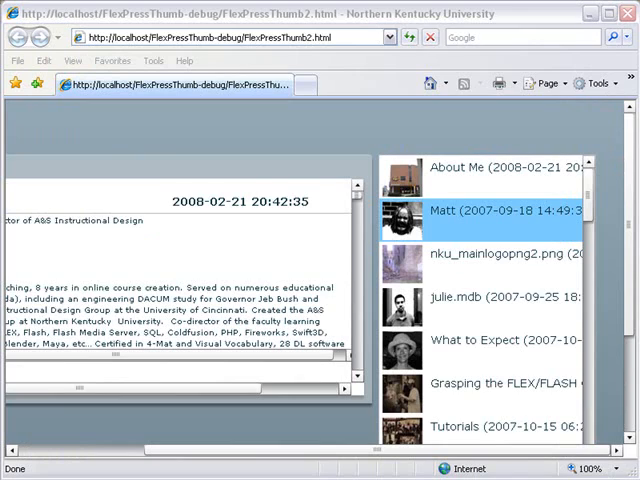
Browse the post list, selecting the nku_mainlogopng2.png and Links entries.
scroll(down, 3)
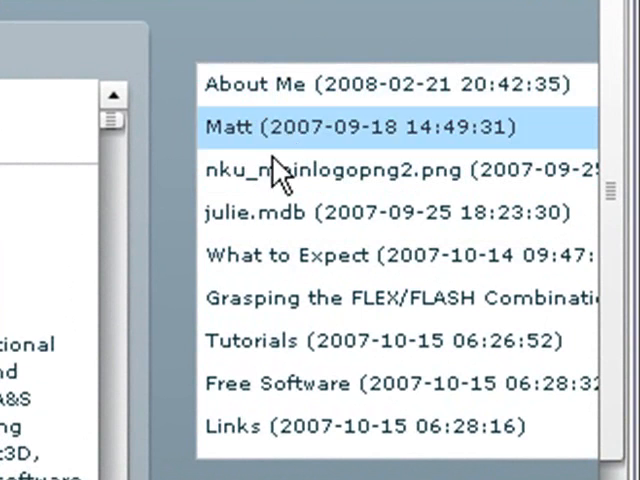
click(388, 84)
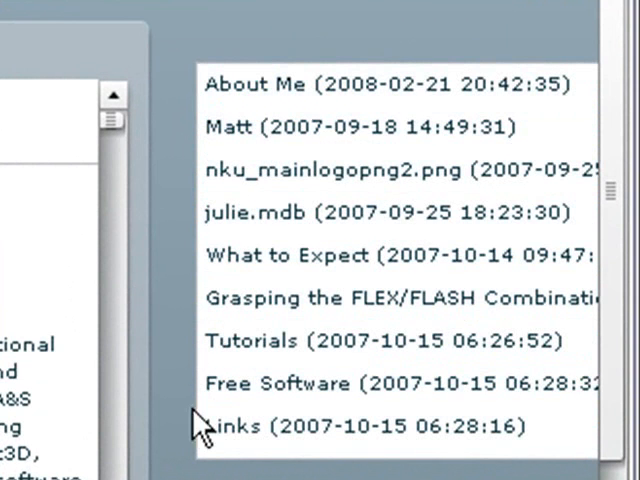
click(390, 212)
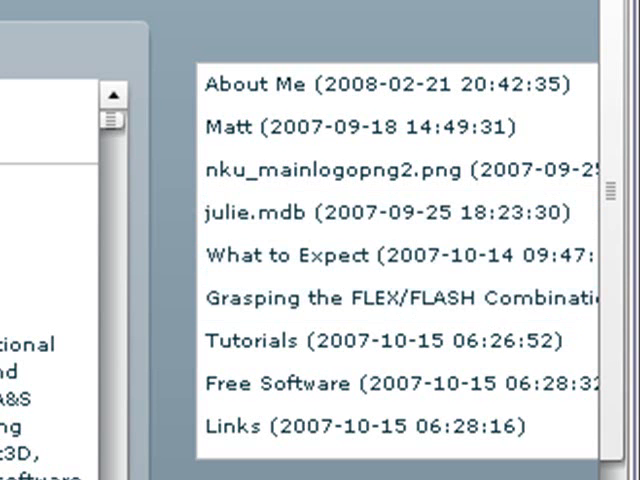
scroll(down, 3)
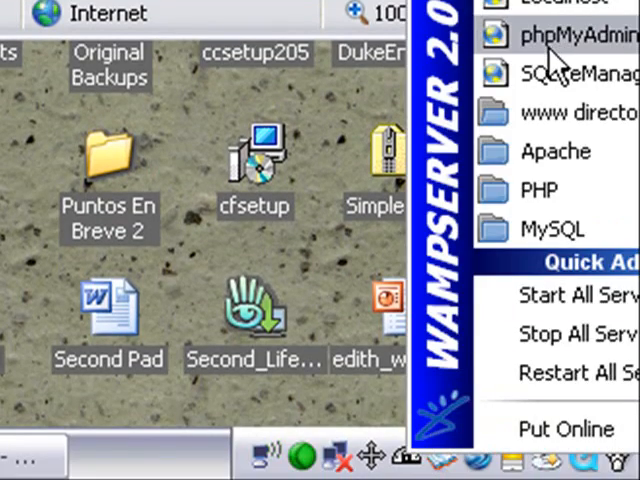
Launch phpMyAdmin, select the wordpress database and view the wp_posts table structure.
click(570, 36)
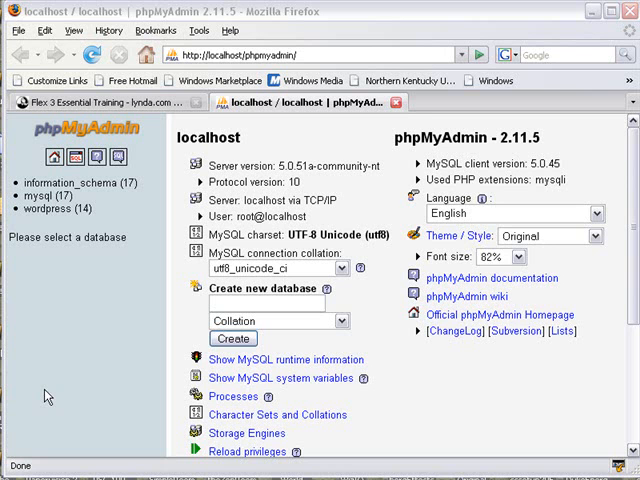
mouse_move(38, 296)
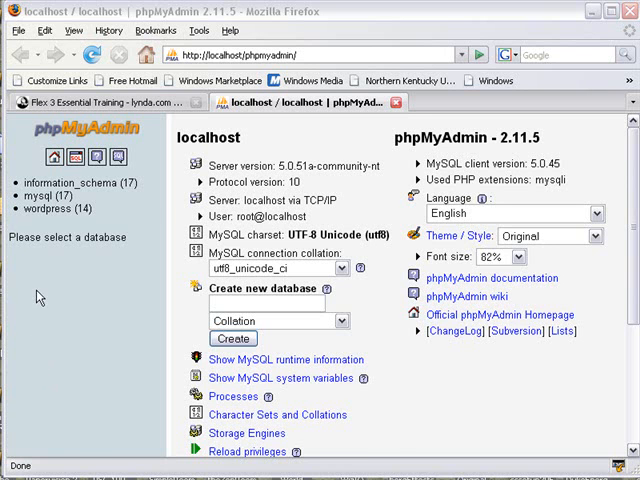
click(46, 208)
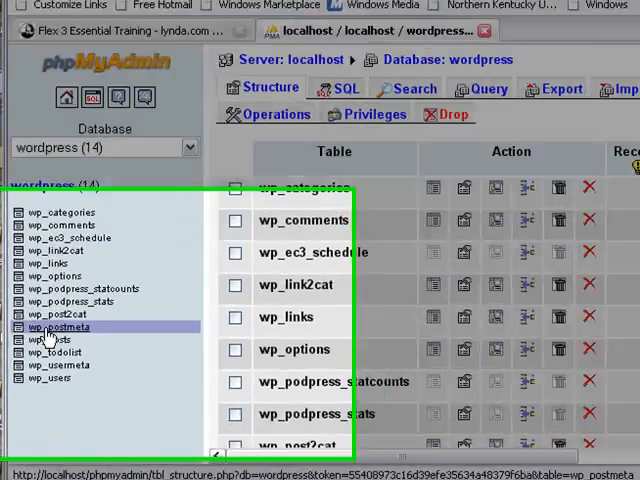
click(58, 328)
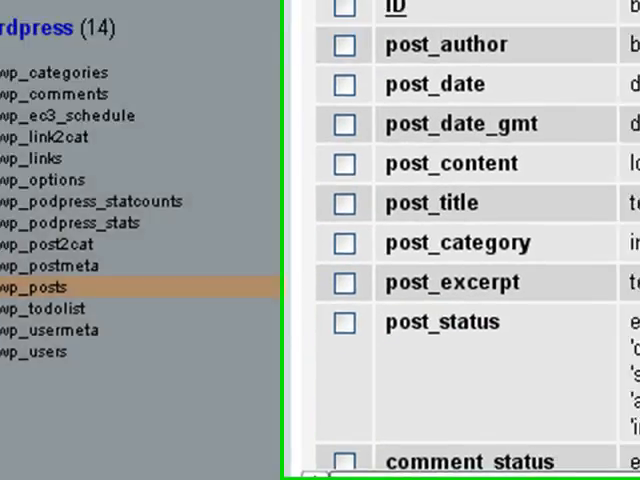
Scroll through the wp_posts field list down to the Add field section.
scroll(down, 3)
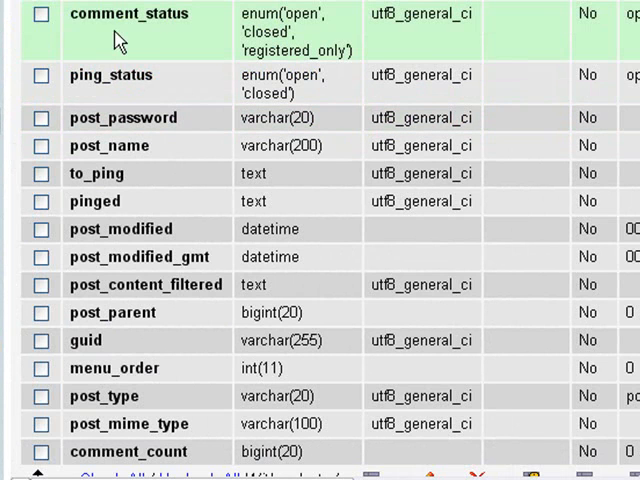
mouse_move(584, 228)
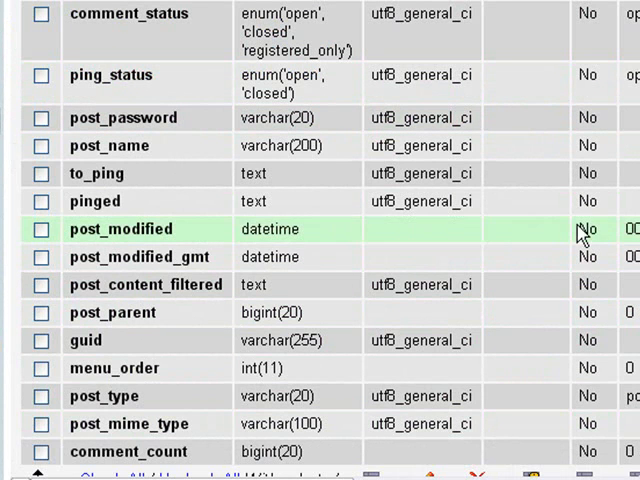
scroll(up, 3)
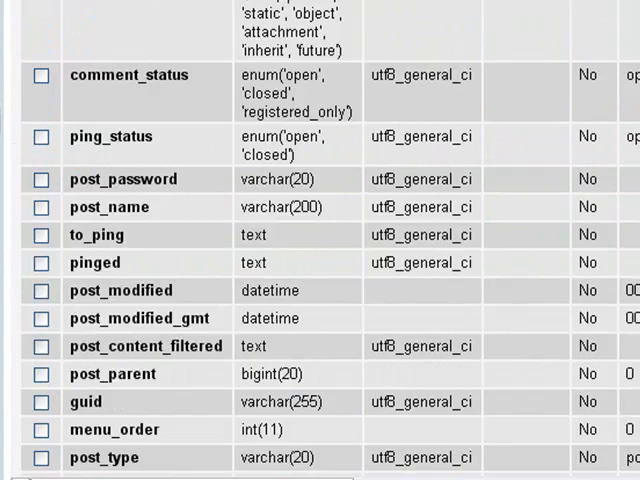
scroll(up, 3)
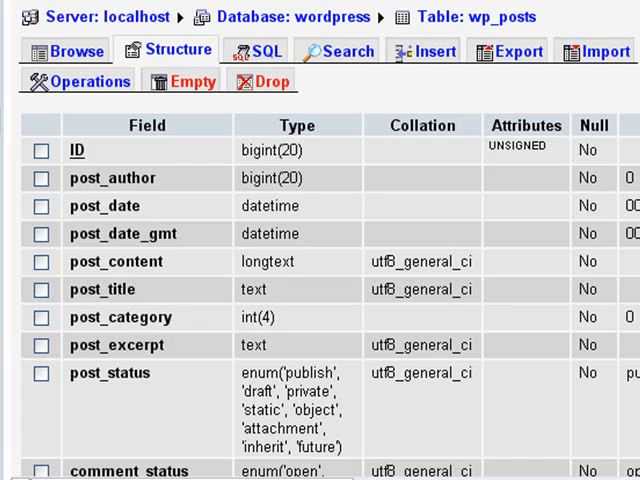
scroll(down, 3)
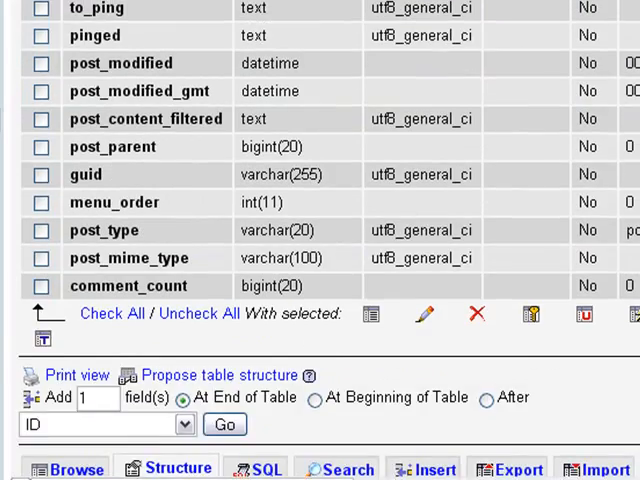
scroll(down, 3)
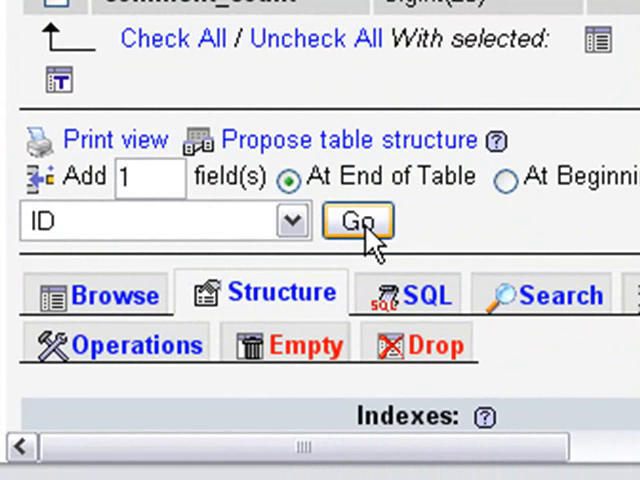
Add one new field at the end of wp_posts and name it thumb_name.
click(356, 220)
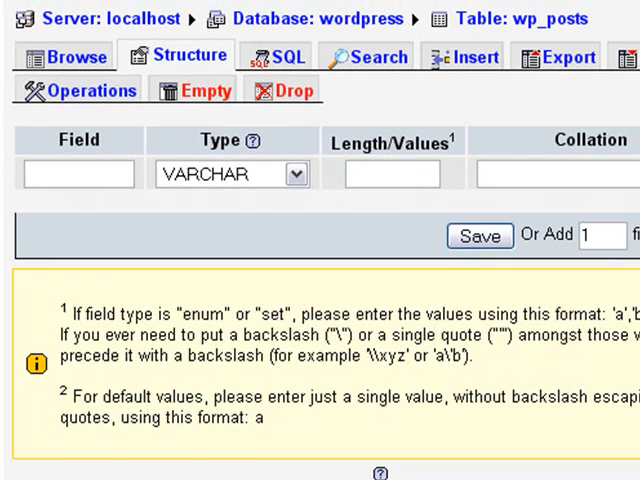
click(78, 174)
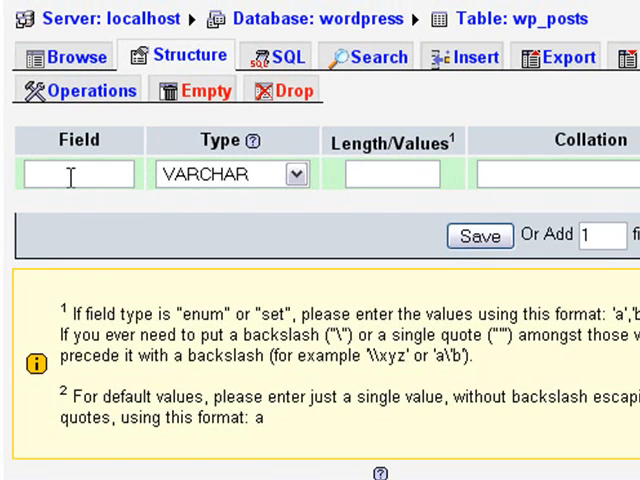
text(th)
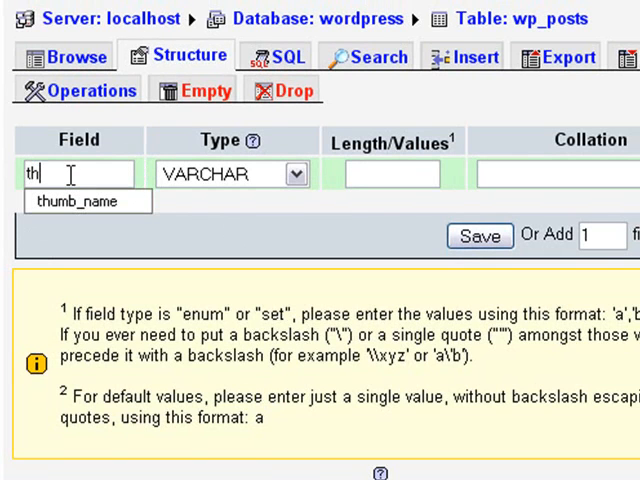
text(umb)
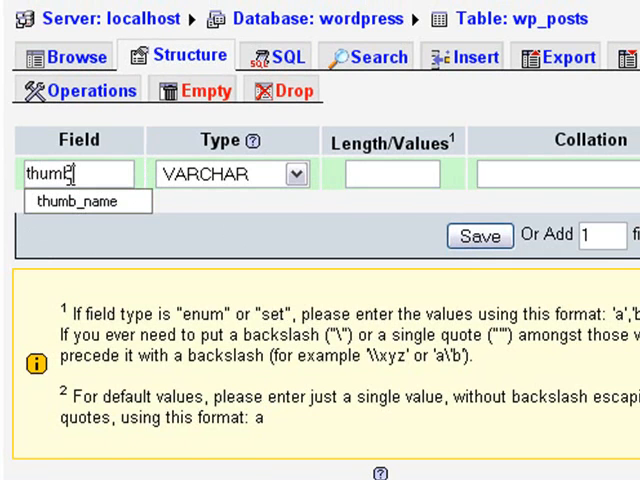
click(86, 200)
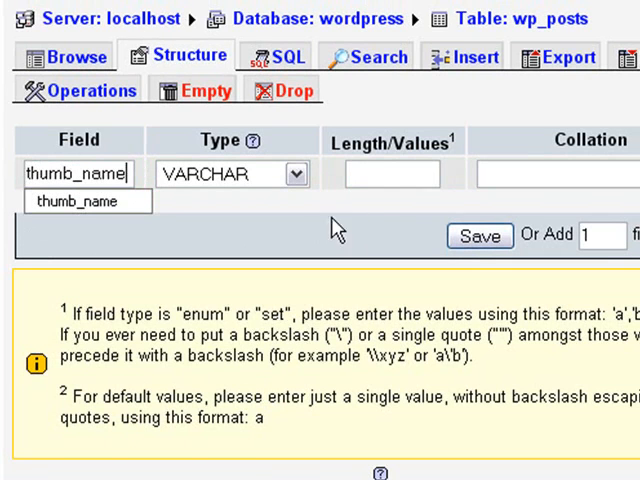
Set the thumb_name column to VARCHAR length 255 and save the table change.
click(392, 172)
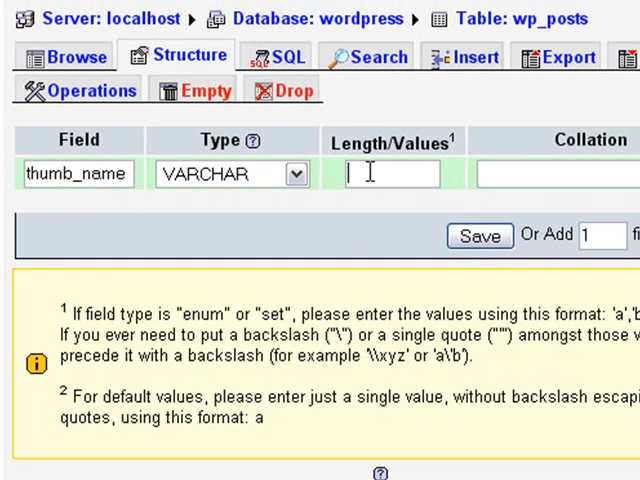
text(255)
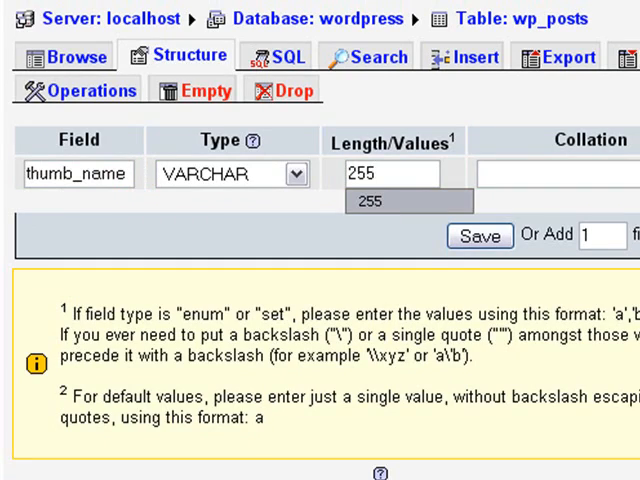
scroll(right, 3)
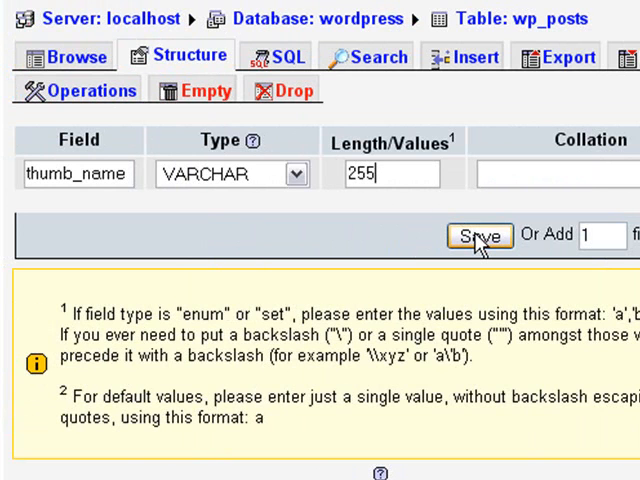
click(480, 236)
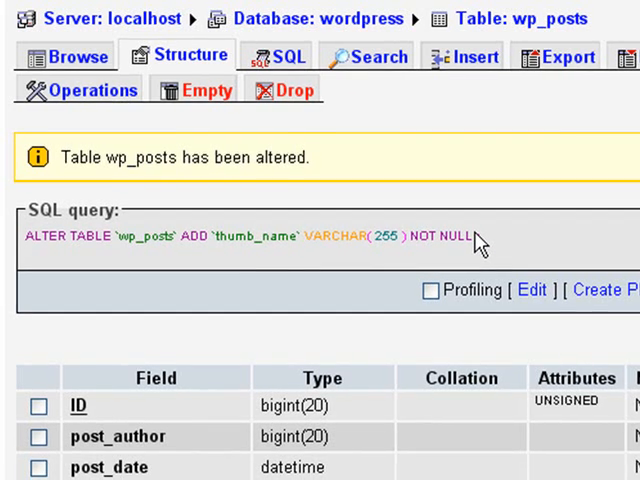
Scroll the altered wp_posts structure list to check the new thumb_name column.
scroll(down, 3)
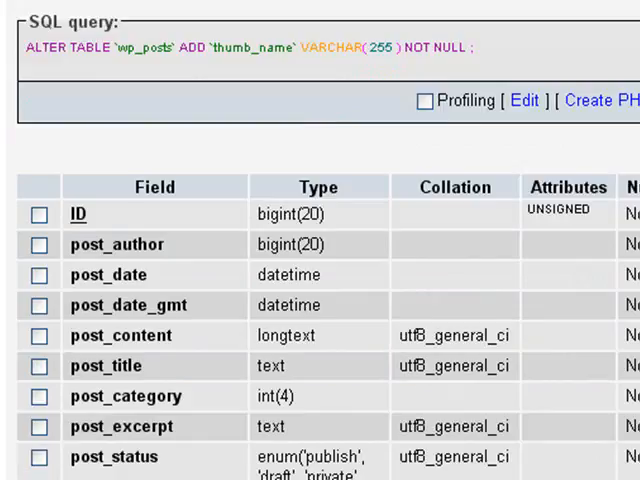
scroll(down, 3)
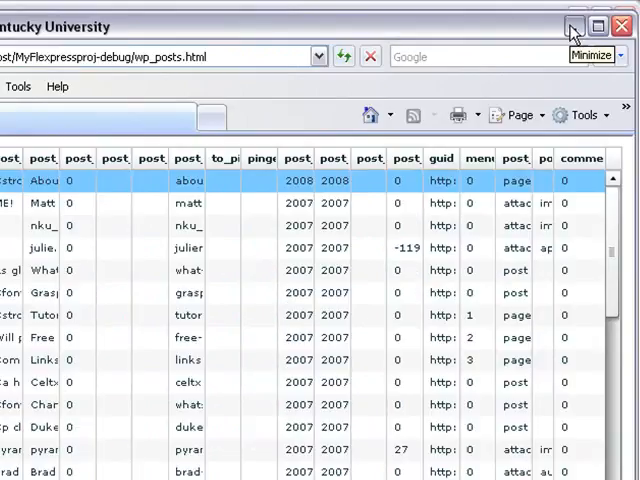
Minimize the browser and scroll the Flex Navigator down through MyFlexpressproj's bin-debug folder.
click(572, 26)
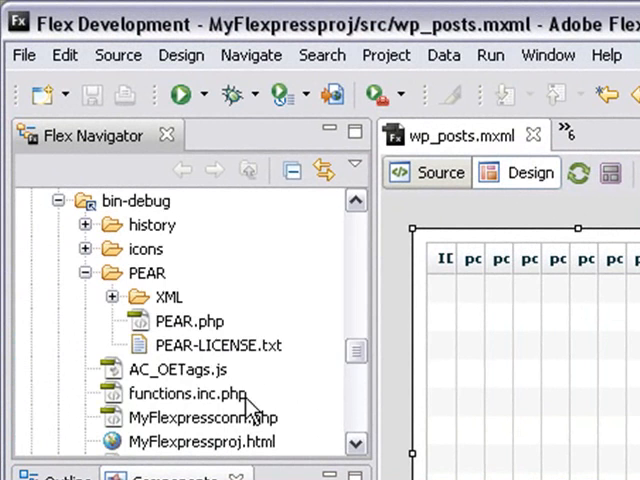
scroll(down, 3)
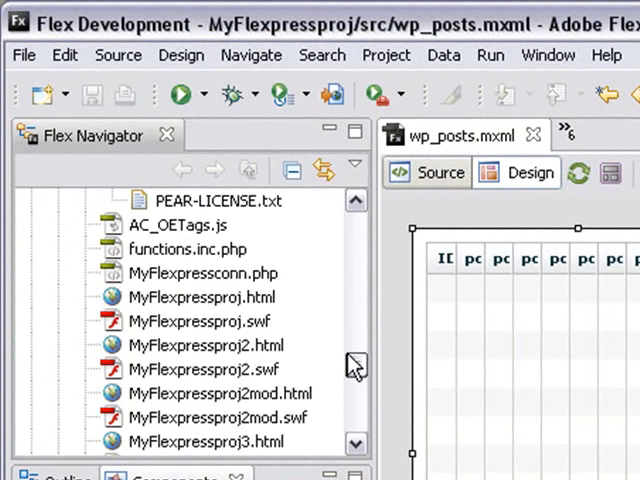
scroll(down, 3)
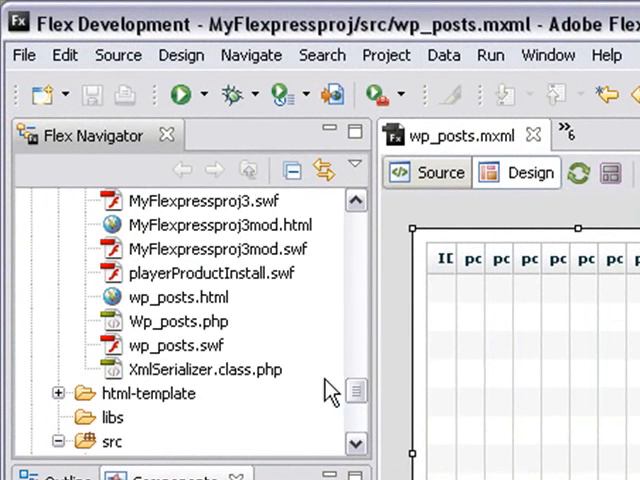
Open the generated Wp_posts.php and scroll down to its insert query fields.
right_click(178, 320)
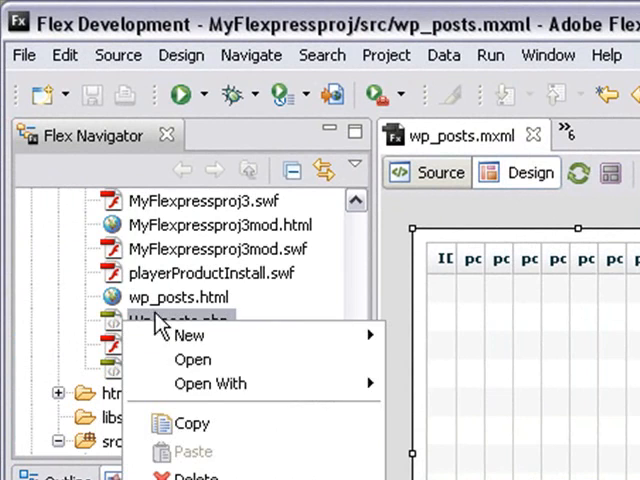
mouse_move(210, 384)
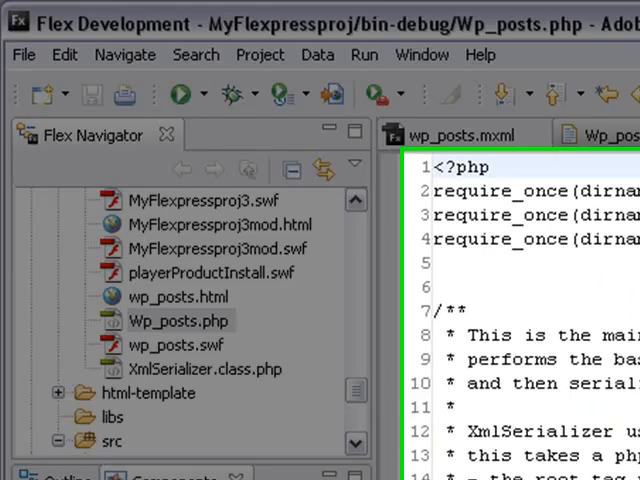
scroll(down, 3)
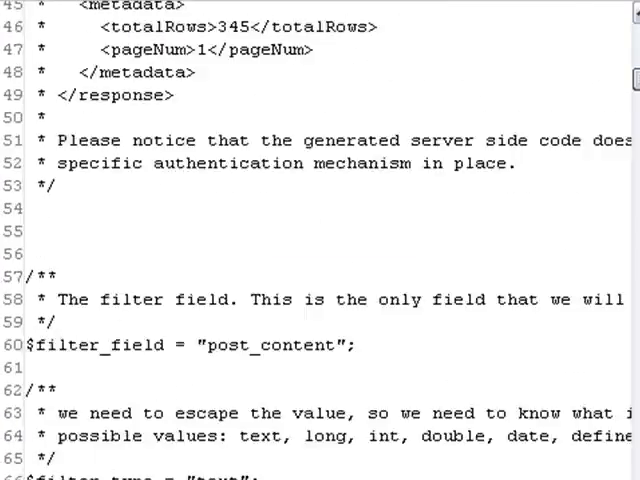
scroll(down, 3)
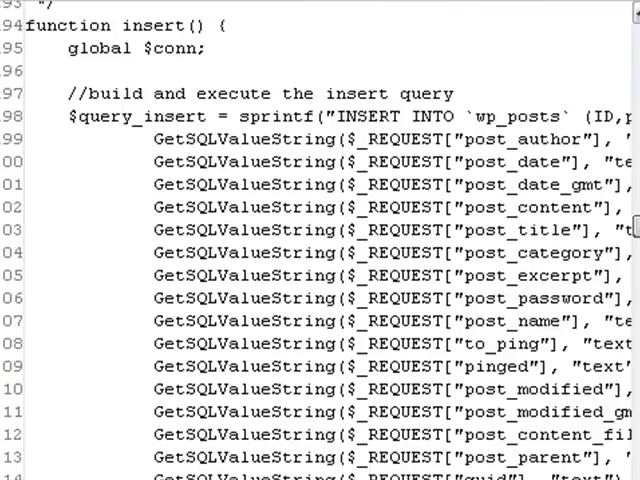
scroll(down, 3)
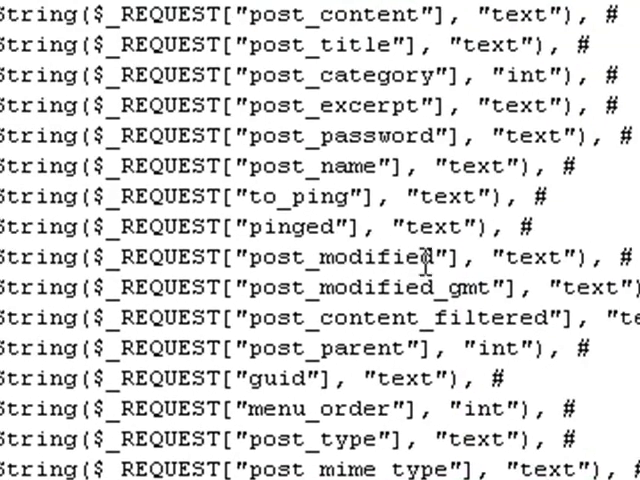
scroll(down, 3)
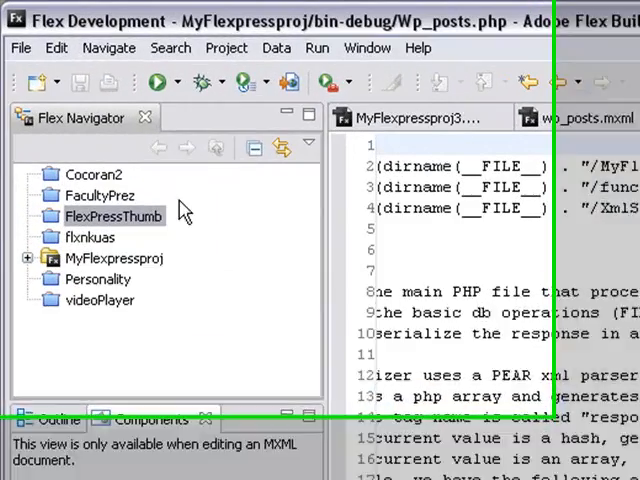
Create a new Flex project named FlexMyThumbNail with PHP server settings confirmed.
right_click(116, 216)
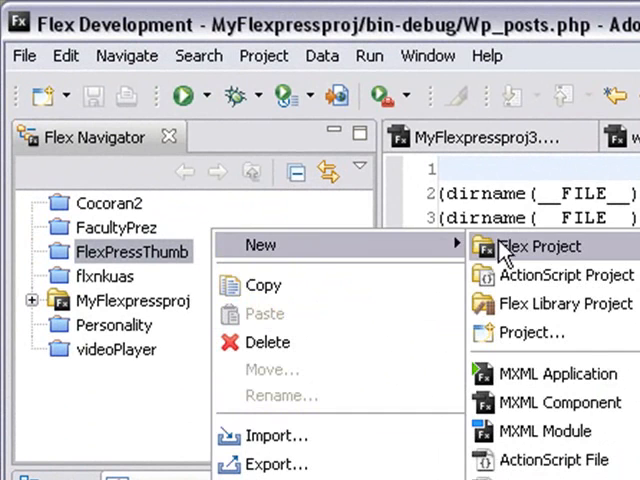
click(540, 246)
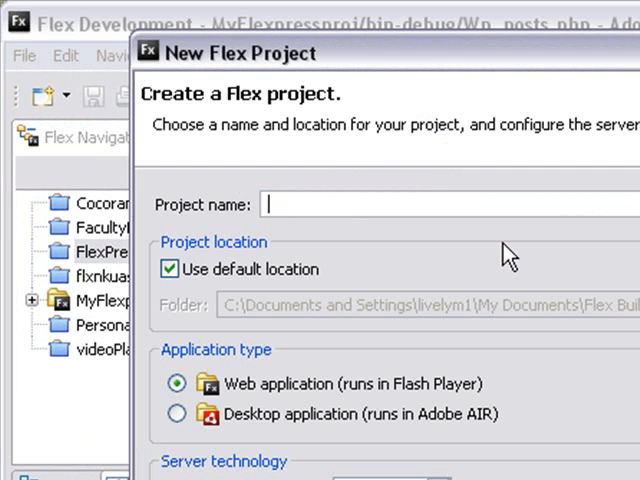
text(Fle)
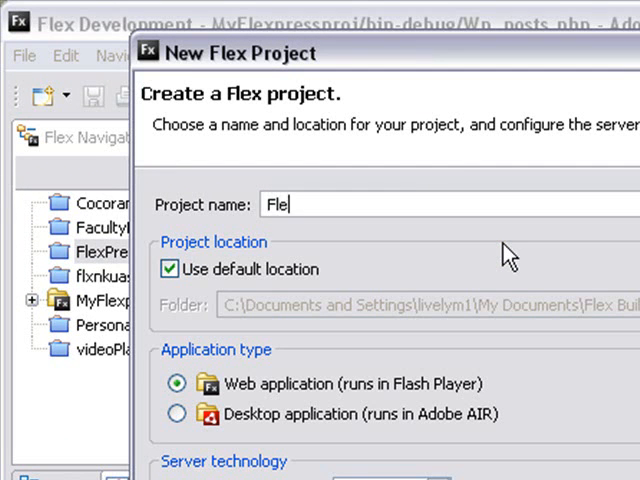
text(xMy)
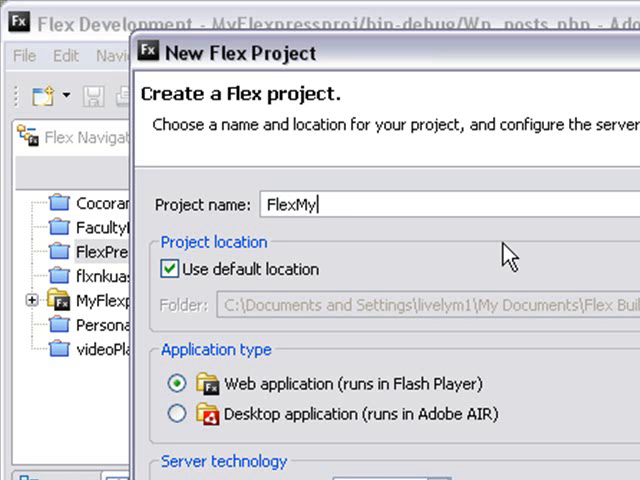
text(Thumb)
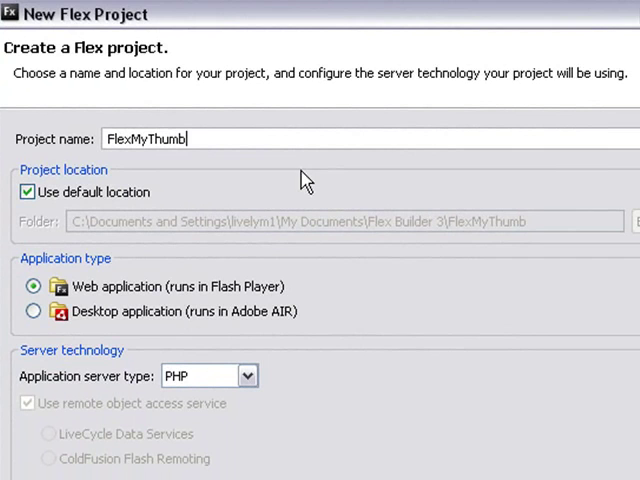
text(Nail)
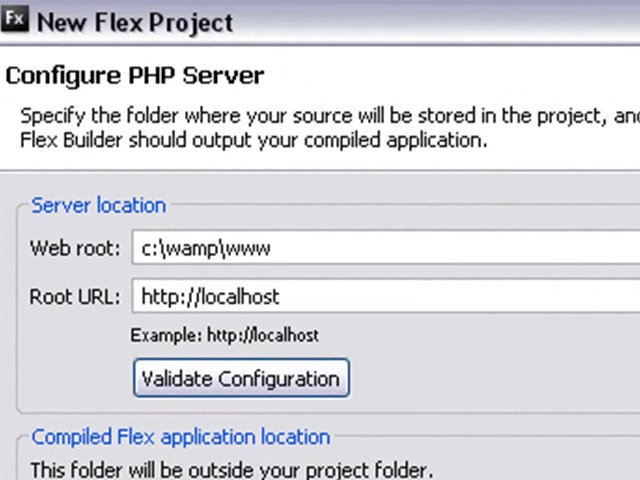
click(240, 378)
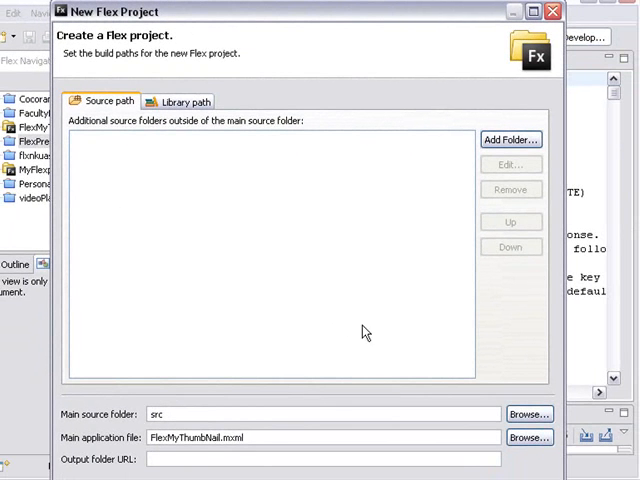
mouse_move(408, 398)
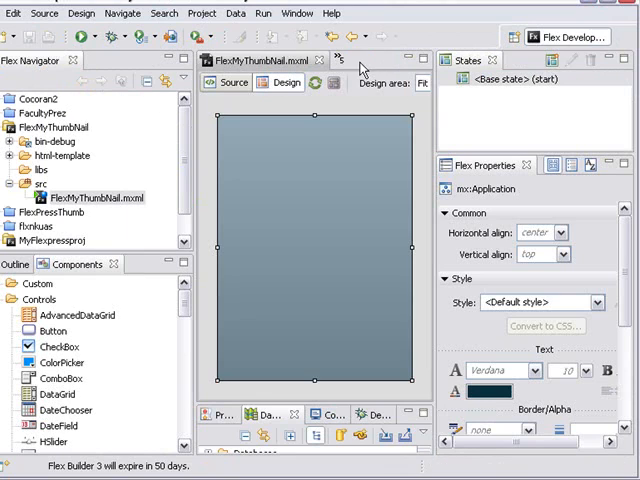
Start Create Application from Database and add a new connection profile named MyThumbNail.
click(236, 12)
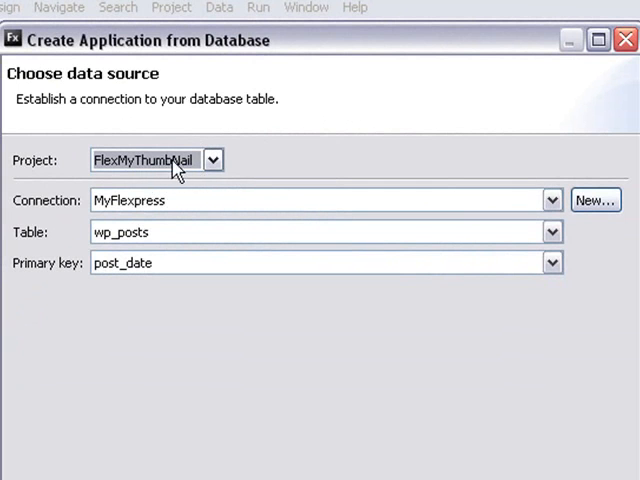
mouse_move(512, 236)
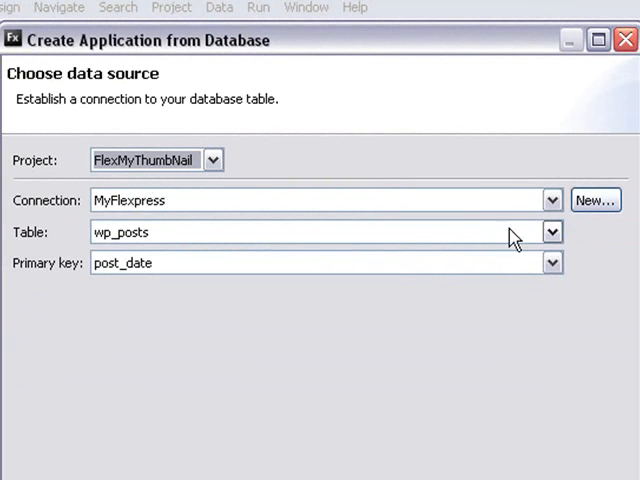
mouse_move(484, 224)
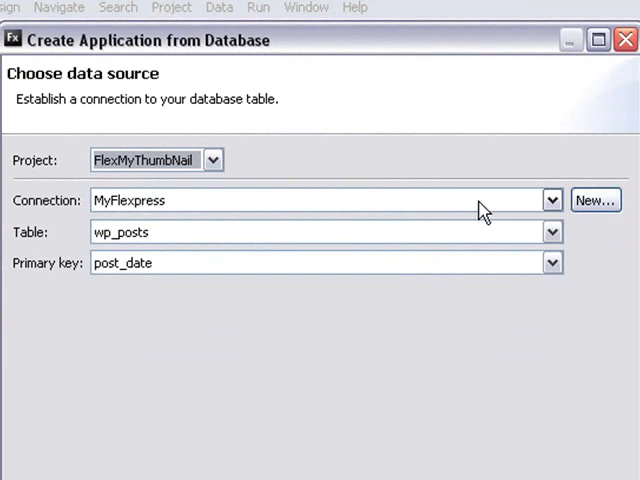
click(594, 200)
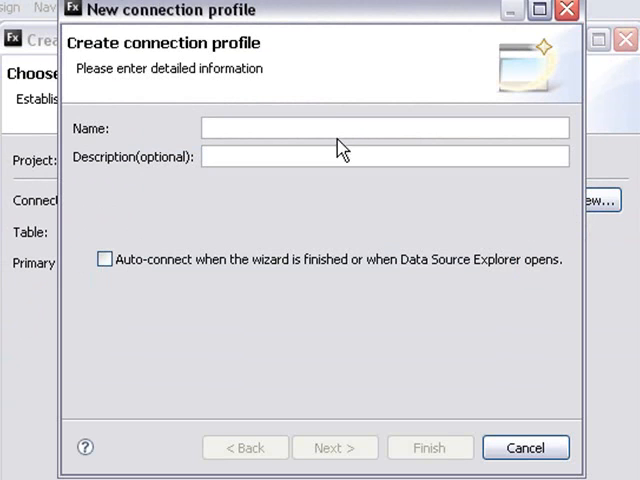
text(M)
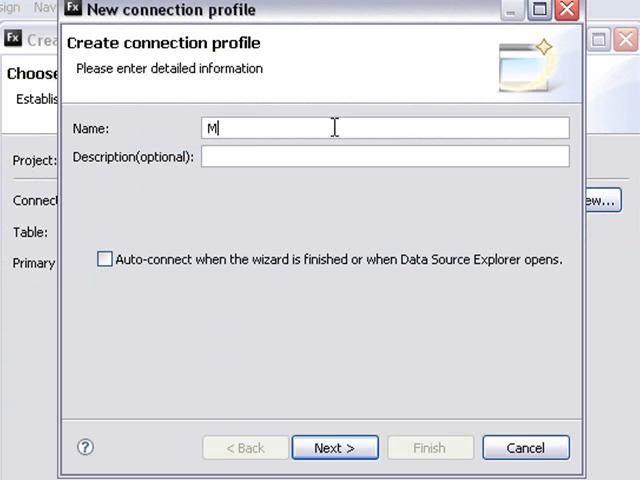
text(y)
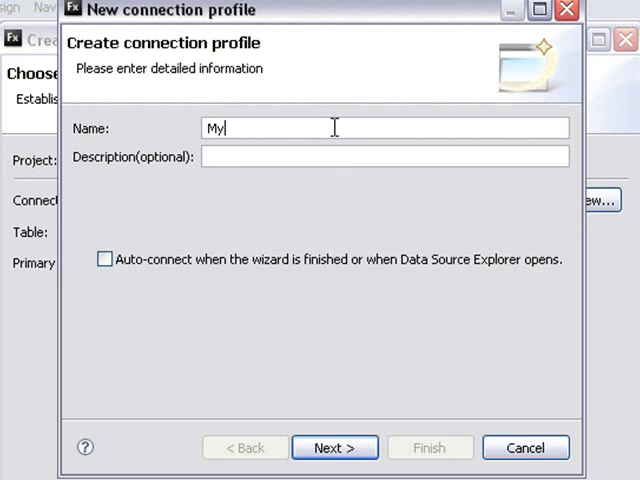
text(ThumbNail)
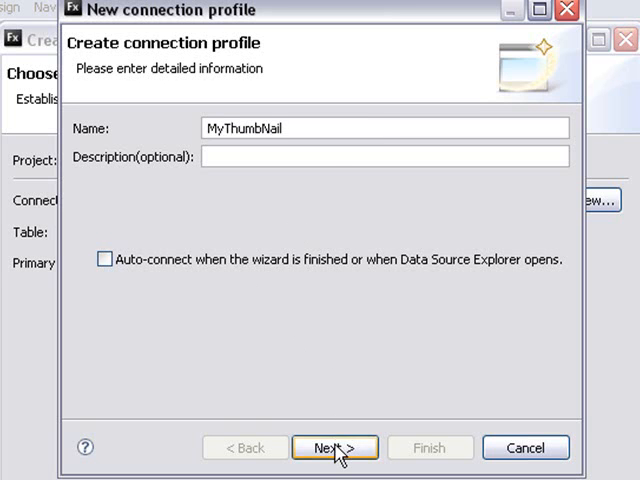
click(336, 448)
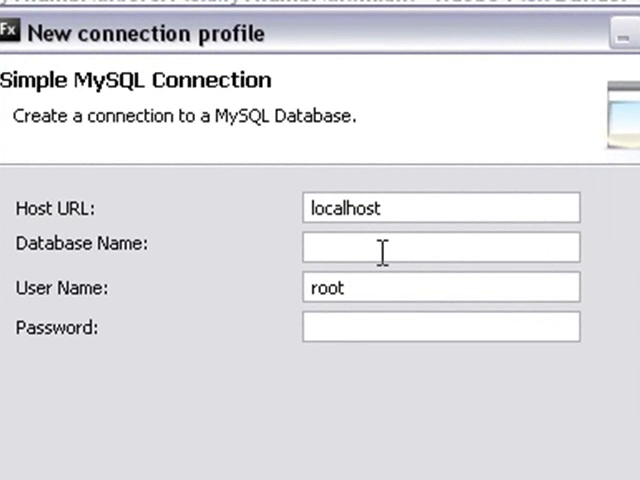
Point the MySQL connection at the localhost wordpress database as root and confirm it.
text(wor)
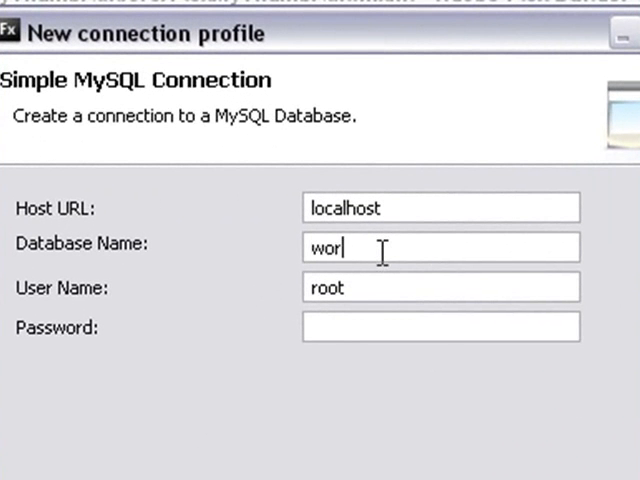
text(dpre)
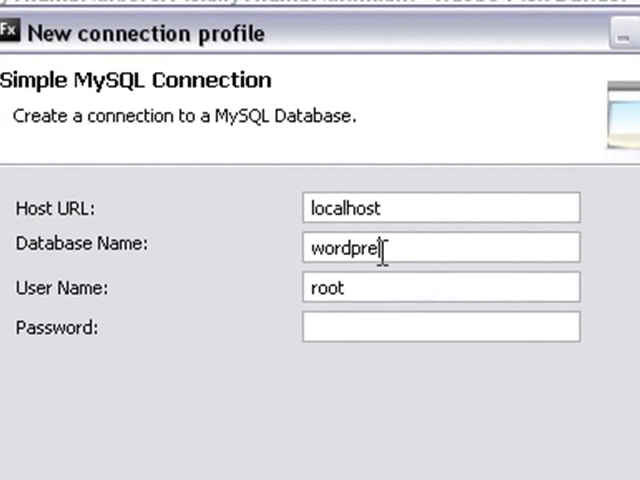
text(ss)
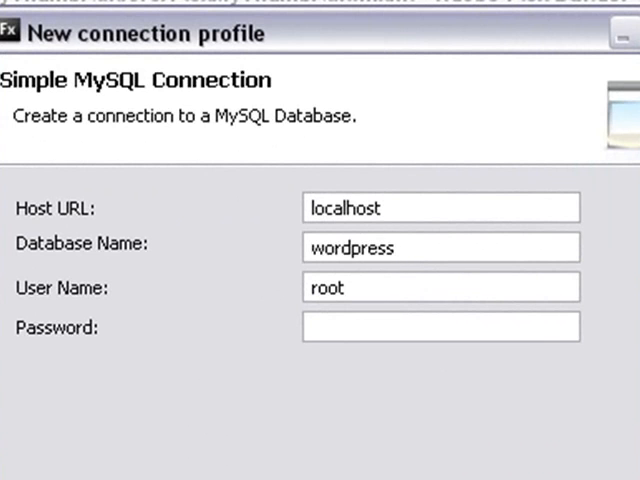
click(440, 246)
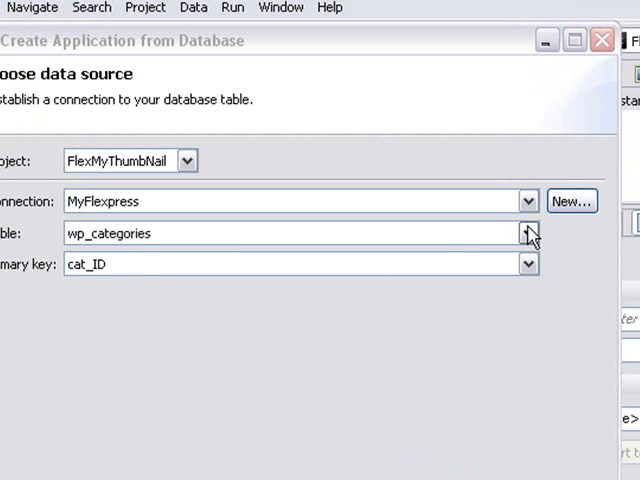
Choose wp_posts as the source table, keep ID as primary key, and finish generating the application.
click(528, 232)
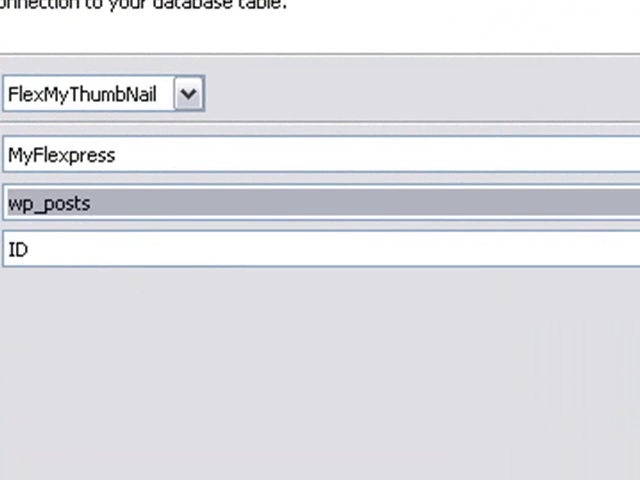
click(320, 250)
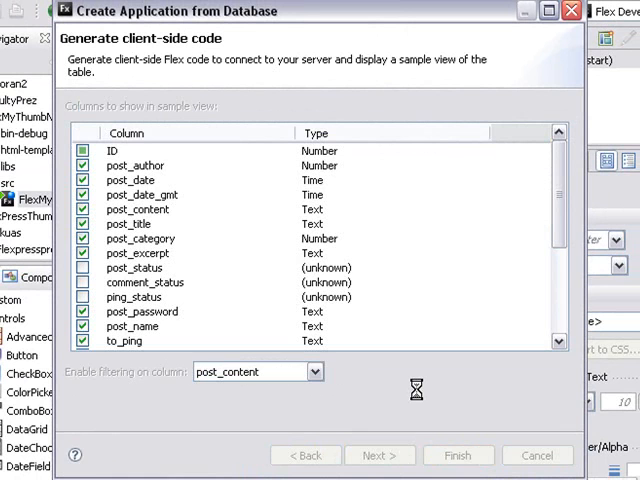
click(456, 456)
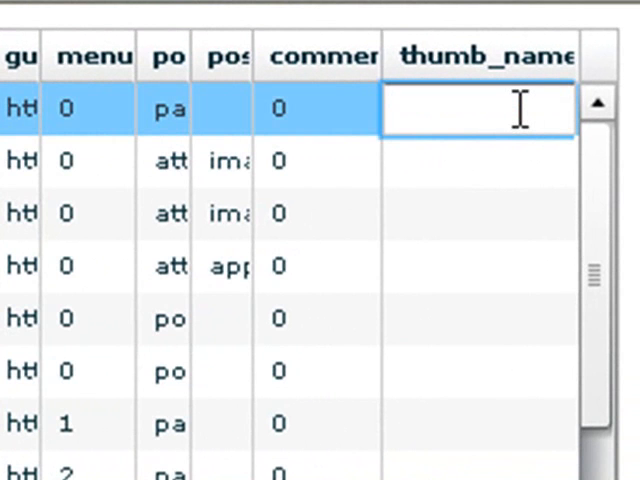
Enter image1.jpg as the thumb_name of the first wp_posts row.
text(i)
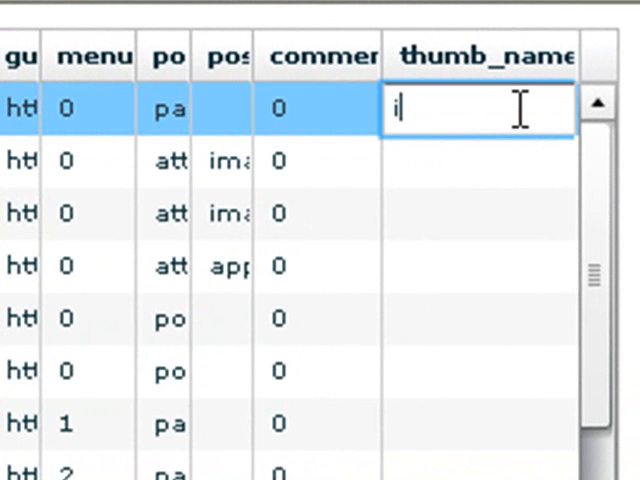
text(mage)
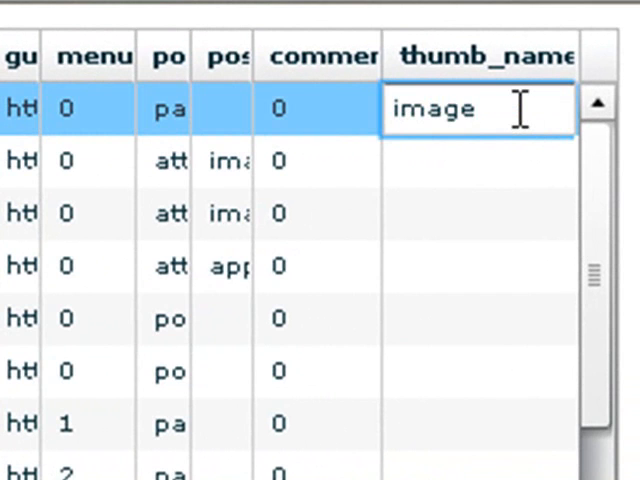
text(1.)
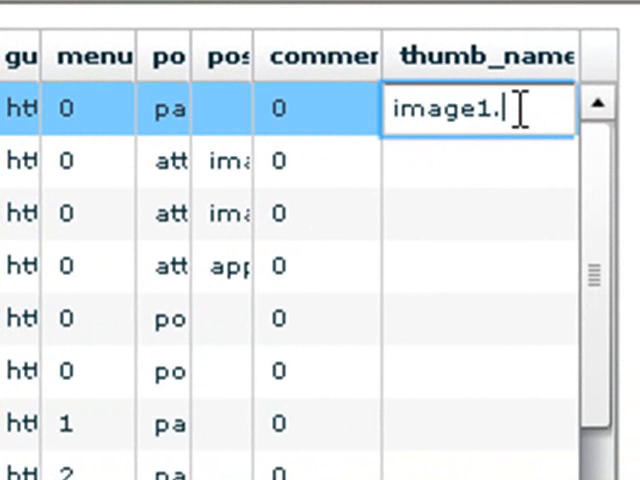
text(jpg)
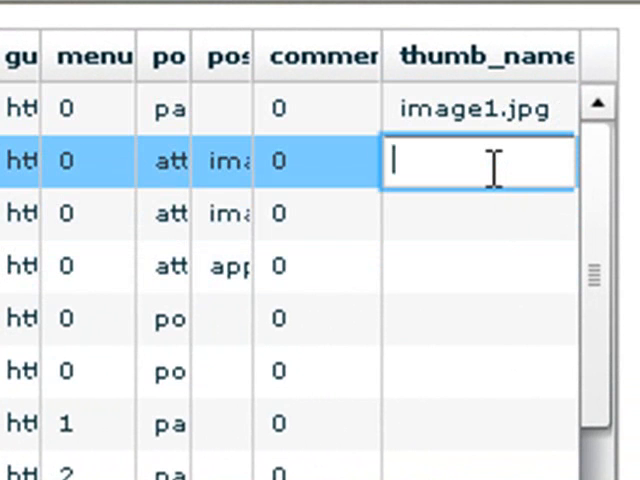
Enter image2.jpg as the thumb_name of the second wp_posts row.
text(image)
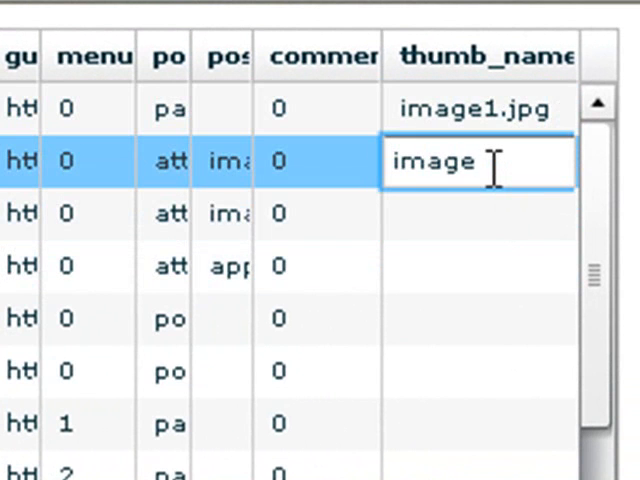
text(2.)
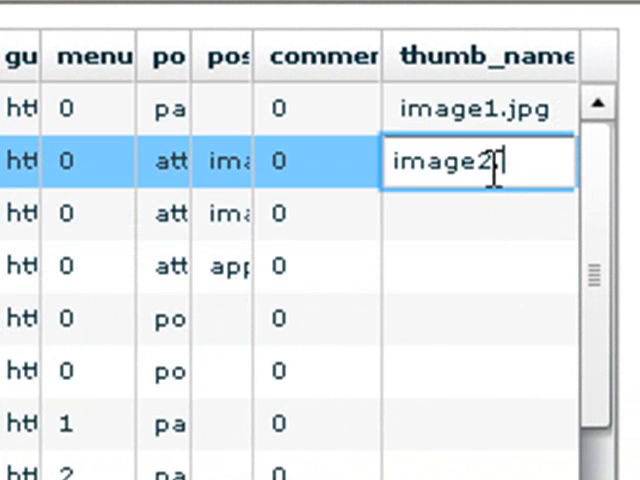
text(.jgp)
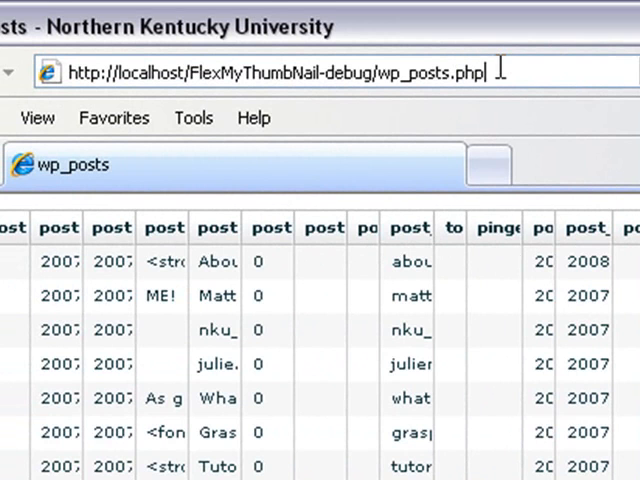
Load wp_posts.php with ?method=FindAll appended to get the XML output.
text(?)
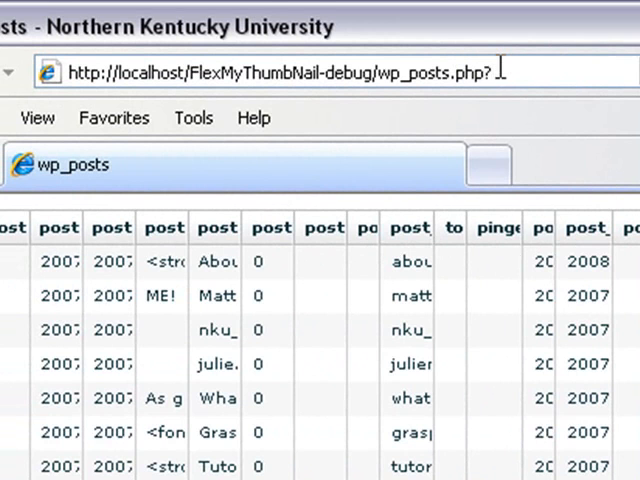
text(?method)
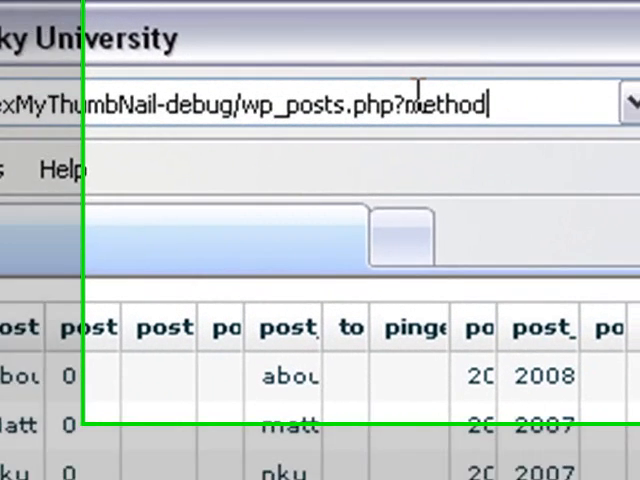
text(=Find)
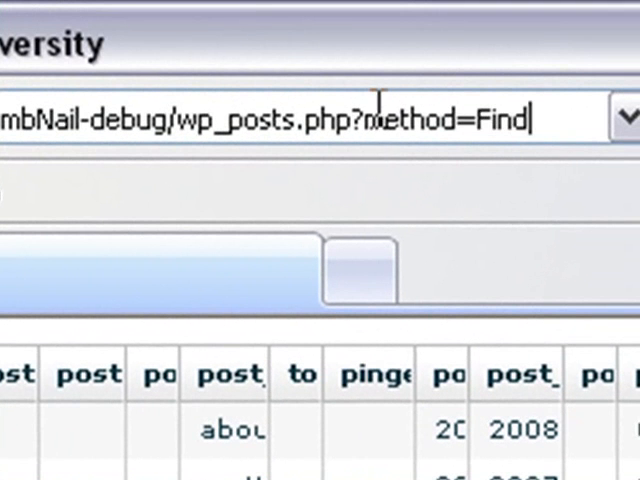
text(All)
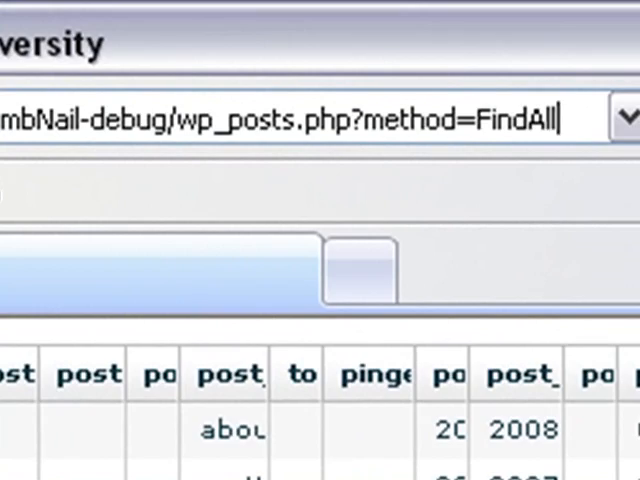
key(Return)
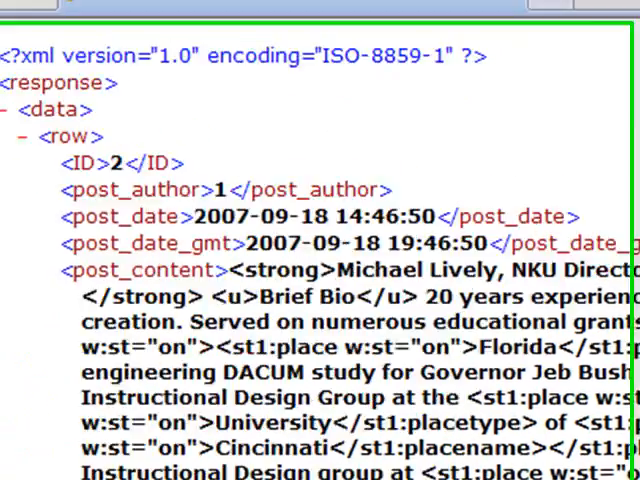
Scroll the XML down to the thumb_name entries showing image1.jpg.
scroll(down, 3)
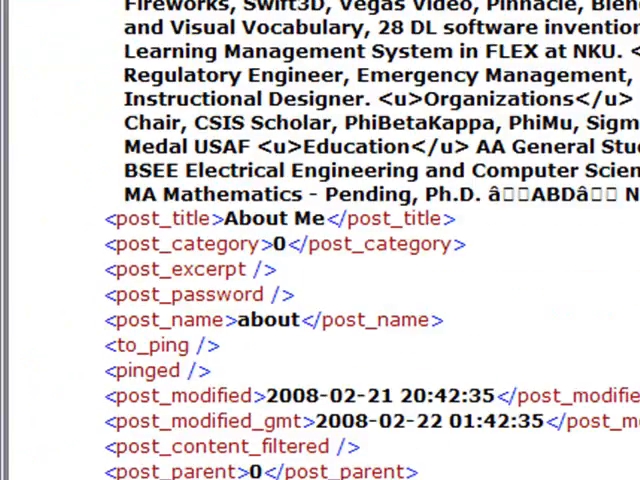
scroll(down, 3)
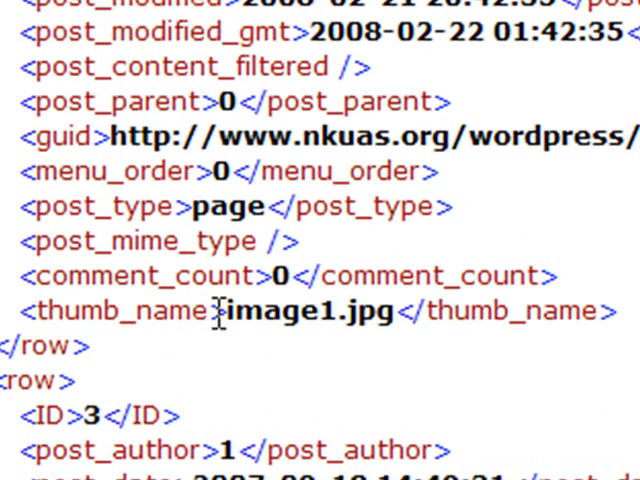
mouse_move(216, 312)
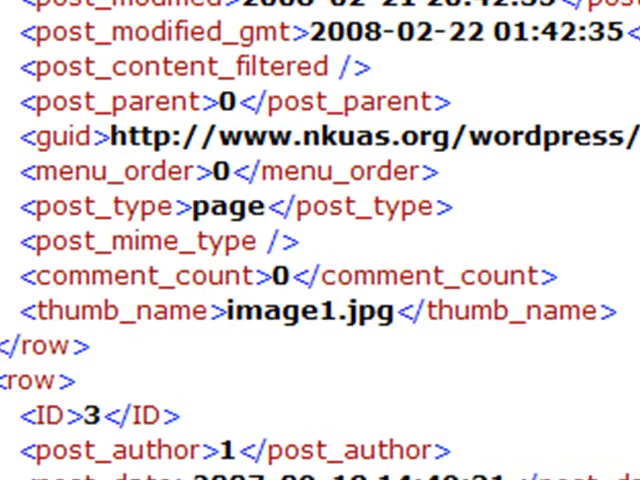
scroll(down, 3)
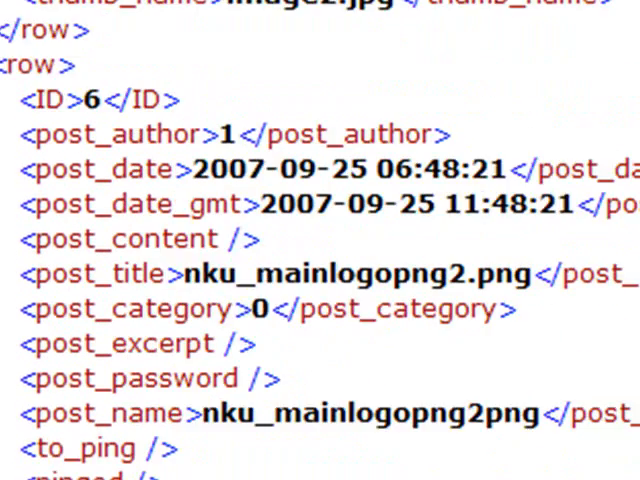
scroll(down, 3)
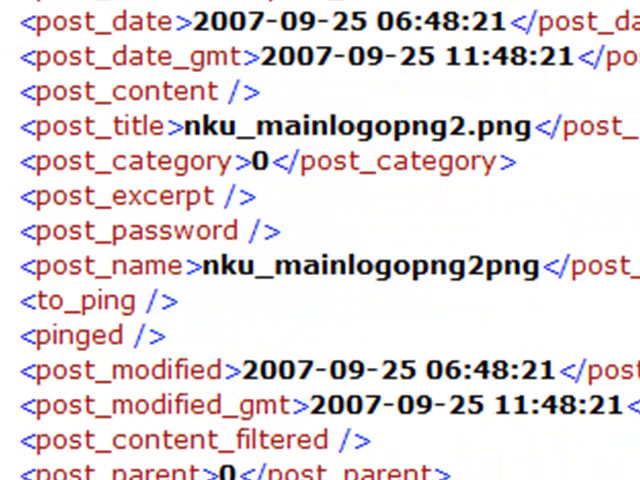